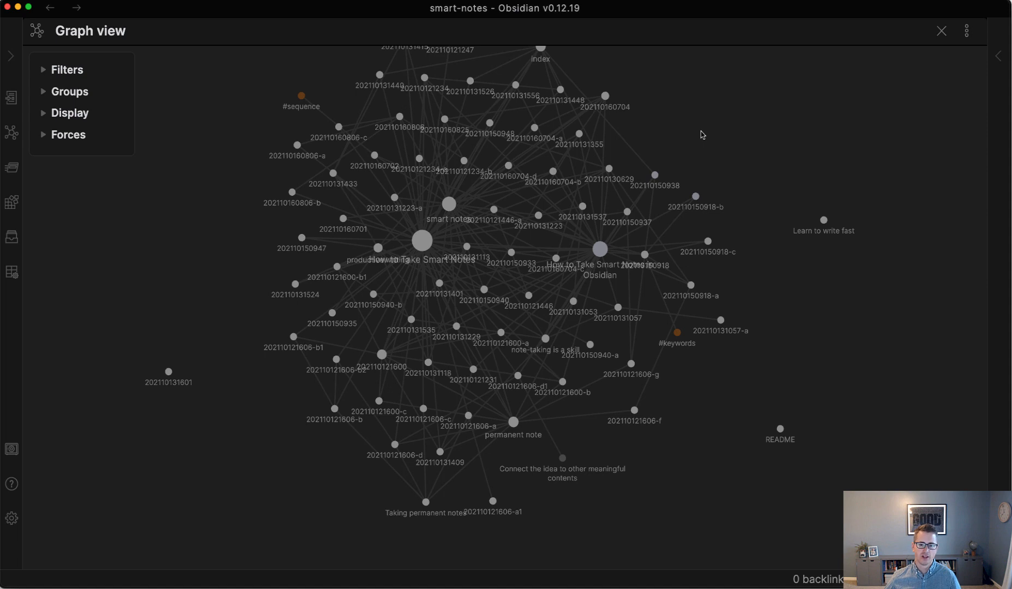
mouse_move(625, 244)
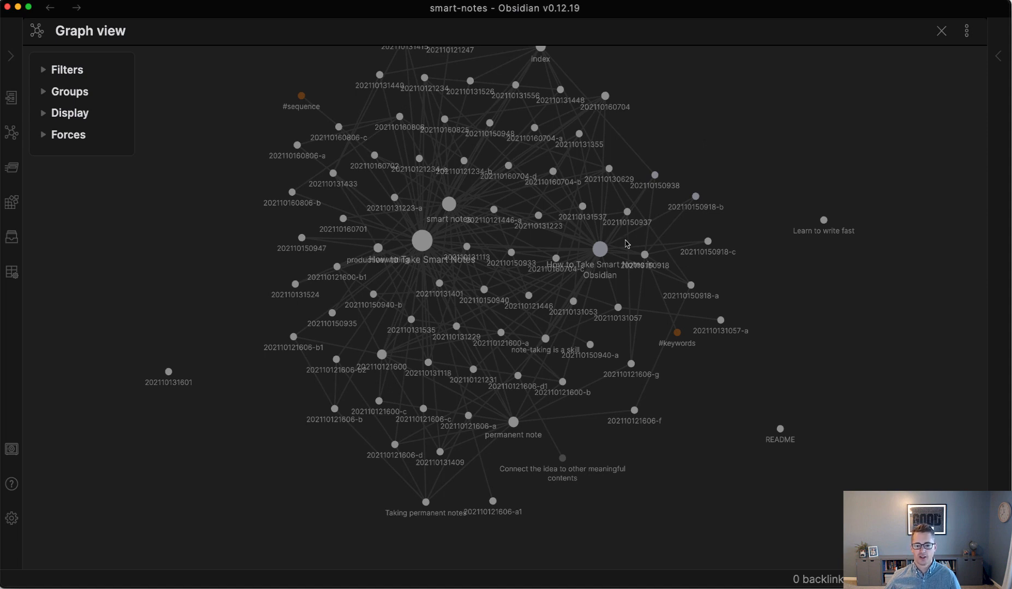
mouse_move(599, 249)
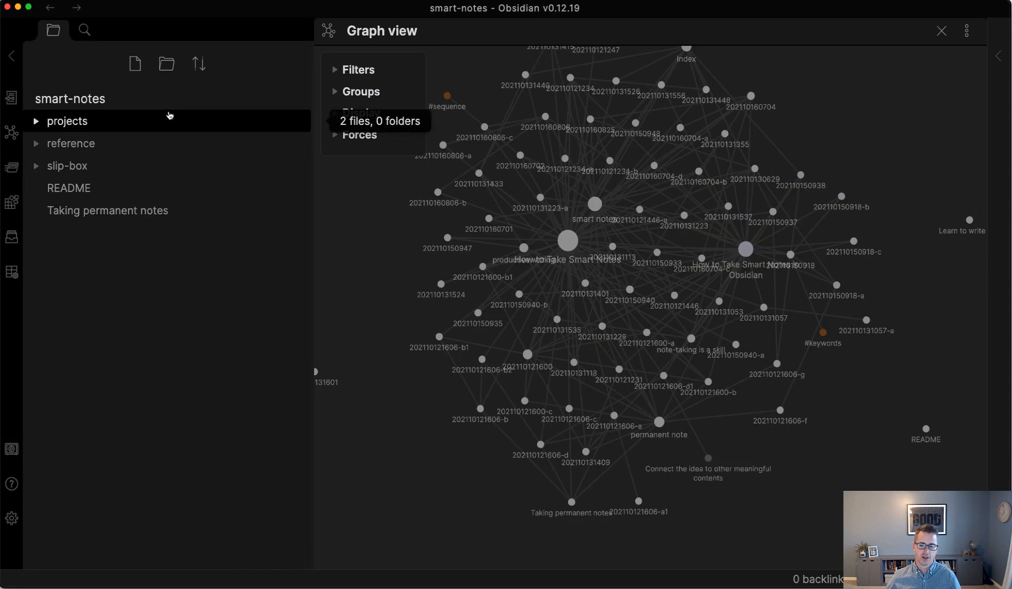
Step: Expand projects, create then delete an Untitled folder, and open 'How to Take Smart Notes in Obsidian'
click(67, 122)
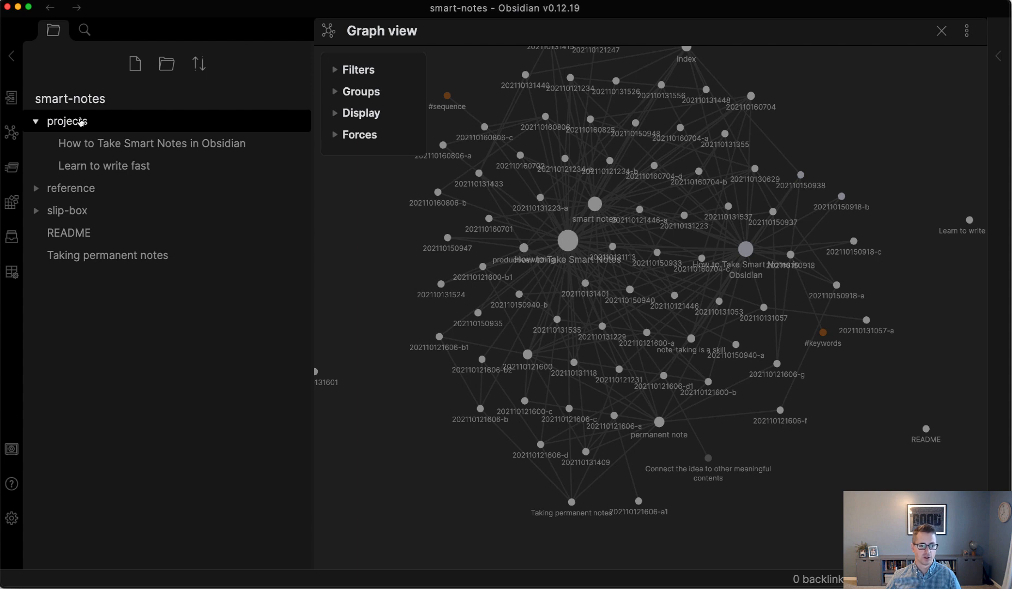
mouse_move(166, 63)
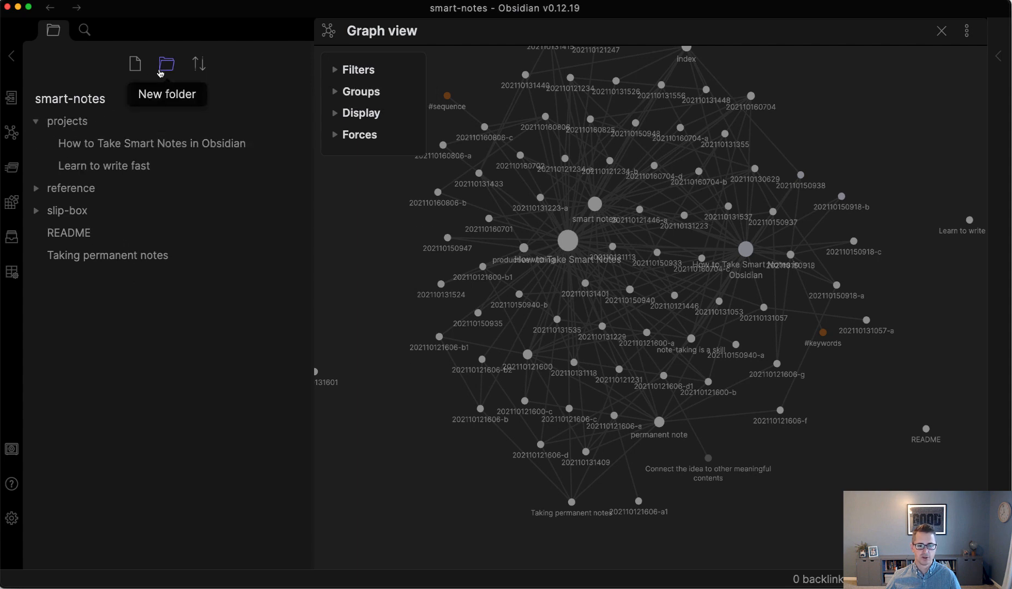
click(166, 63)
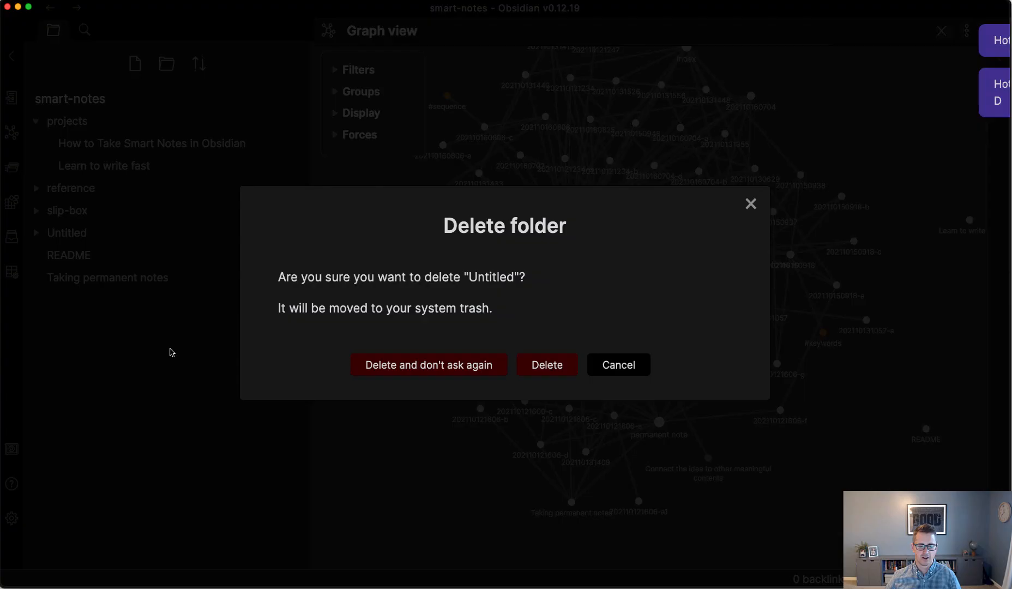
click(545, 365)
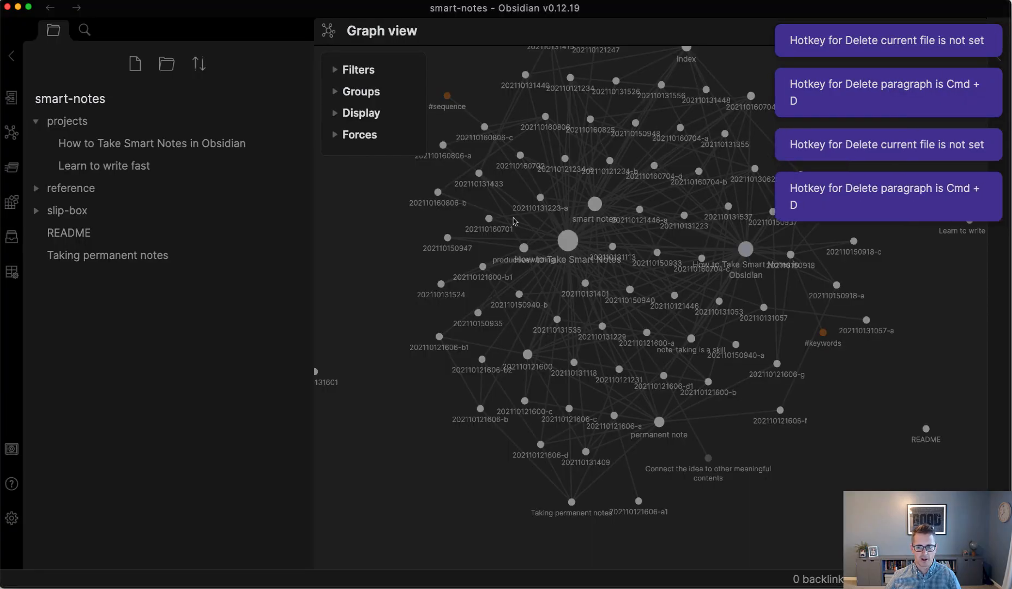
click(151, 144)
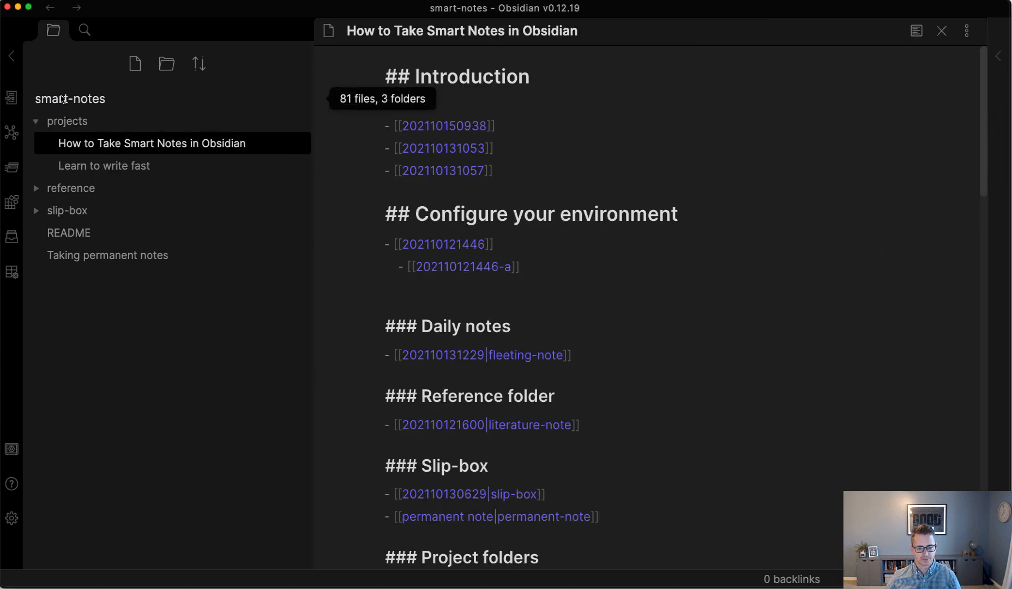
Step: Hide the file list, select the Introduction heading markup, and toggle reading view off again
click(11, 55)
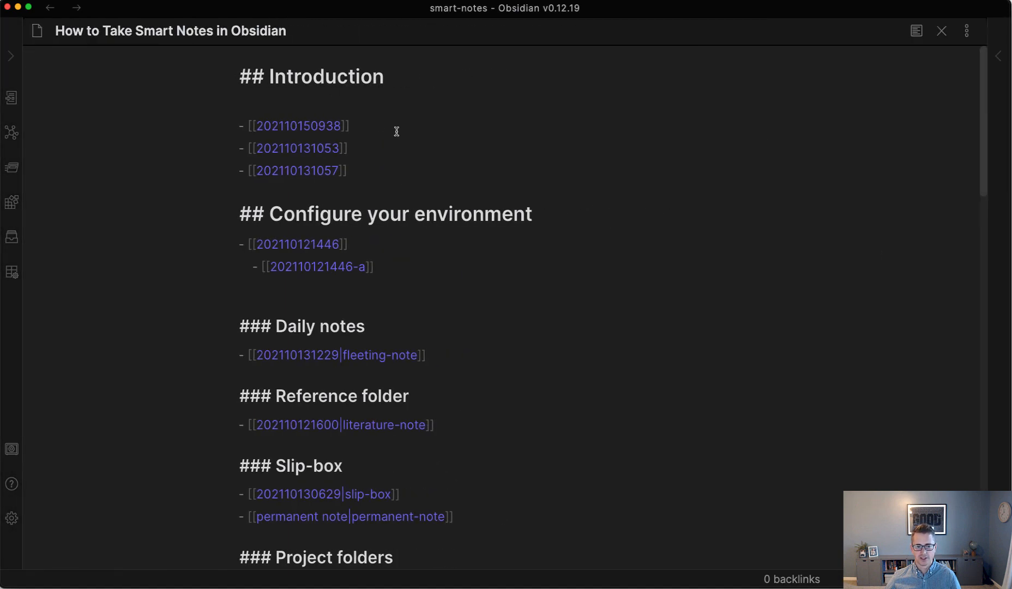
mouse_move(405, 71)
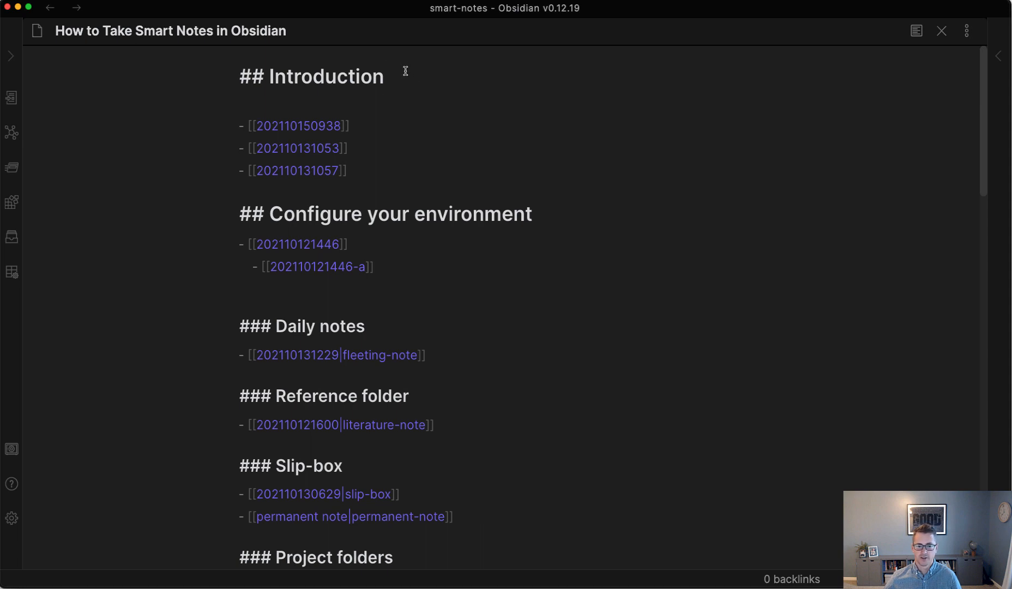
click(384, 77)
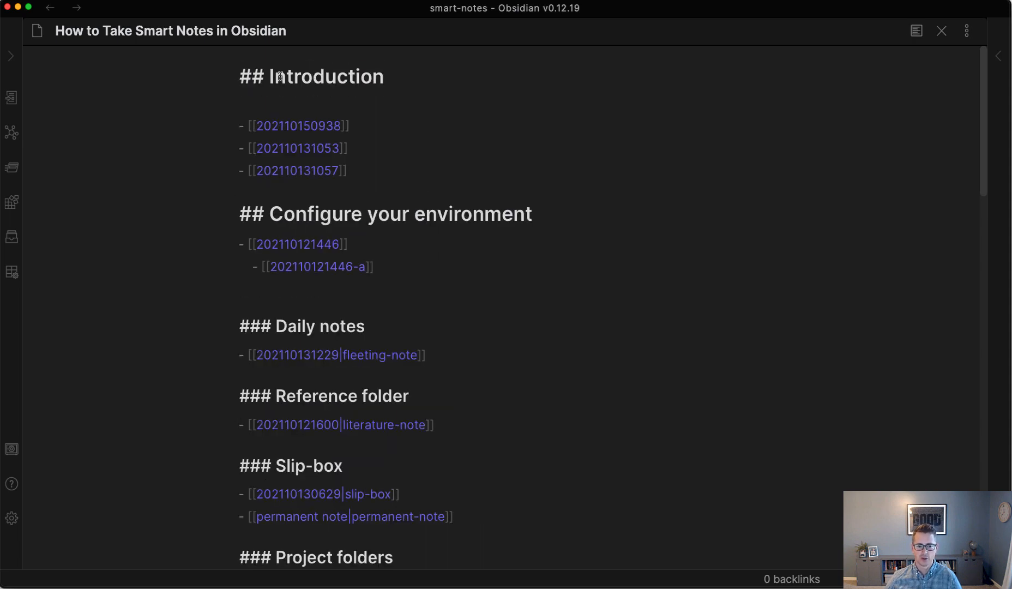
double_click(250, 77)
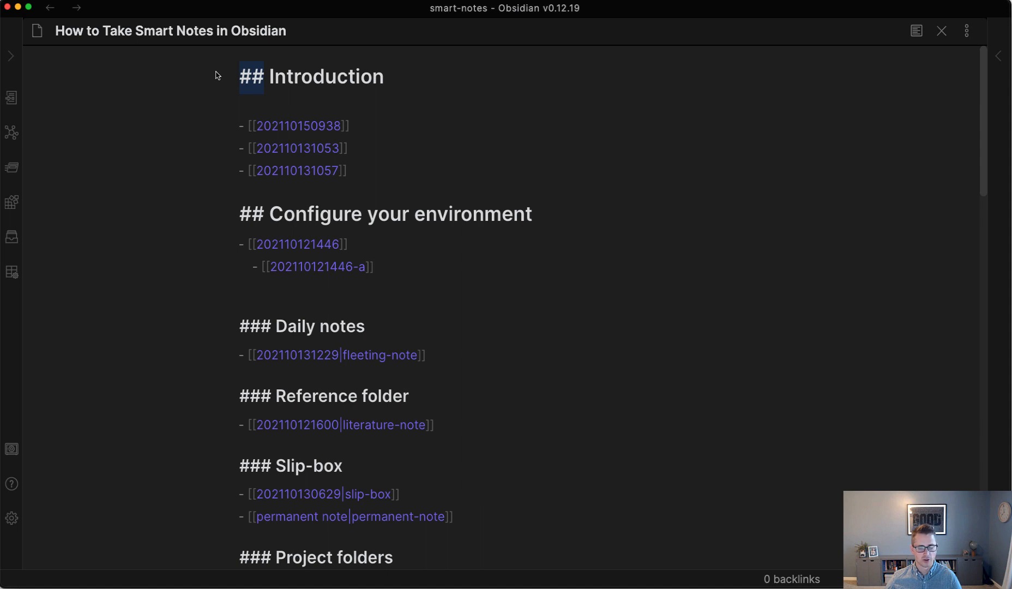
click(916, 31)
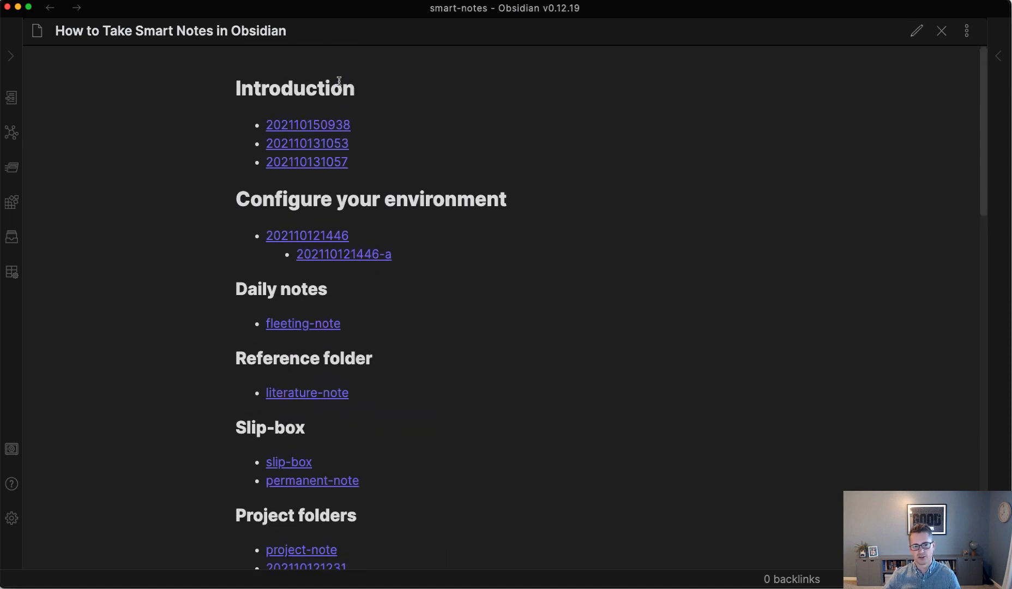
click(915, 31)
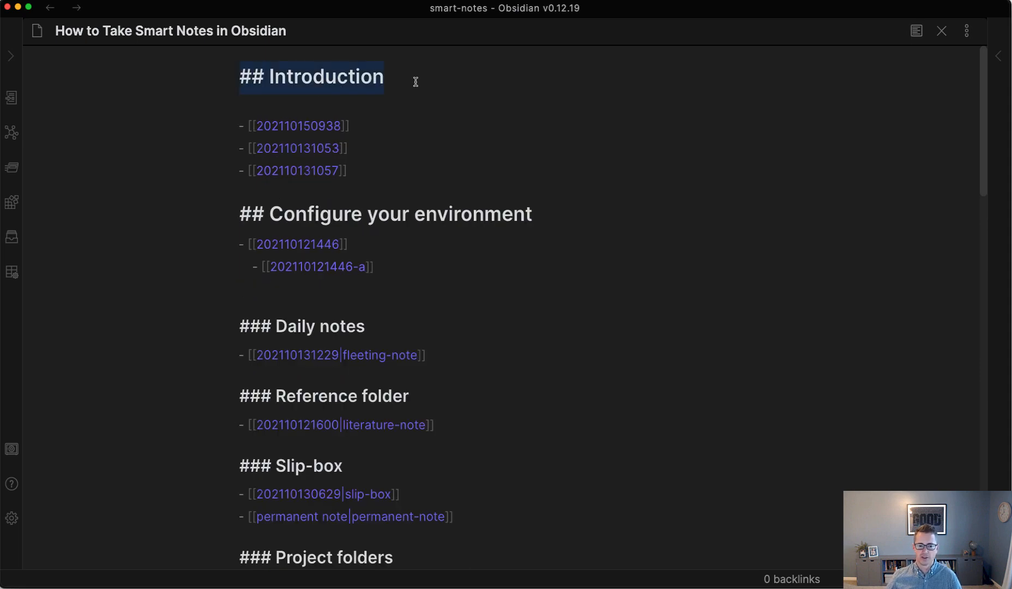
mouse_move(297, 125)
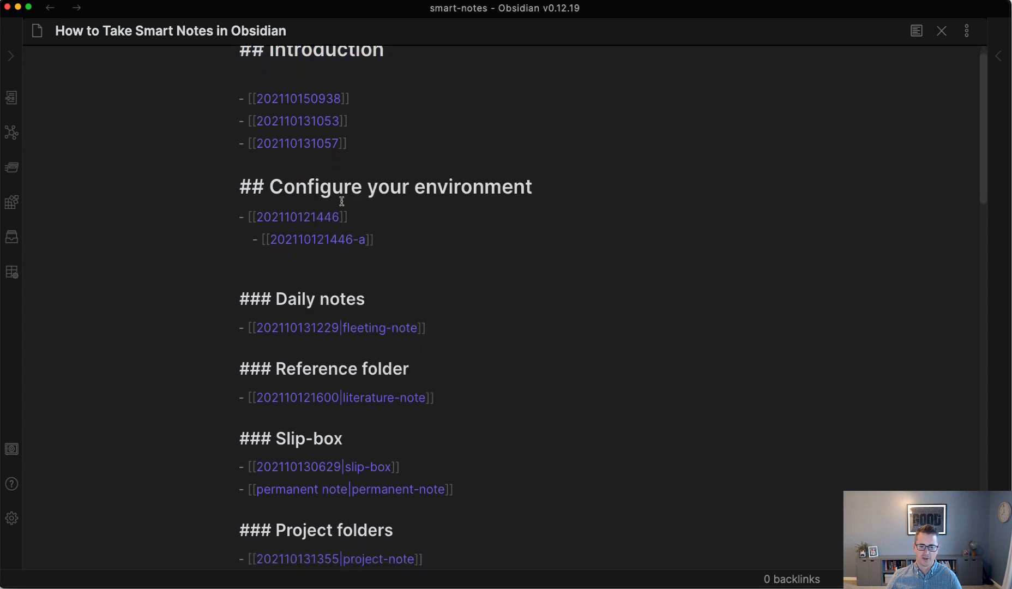
mouse_move(372, 215)
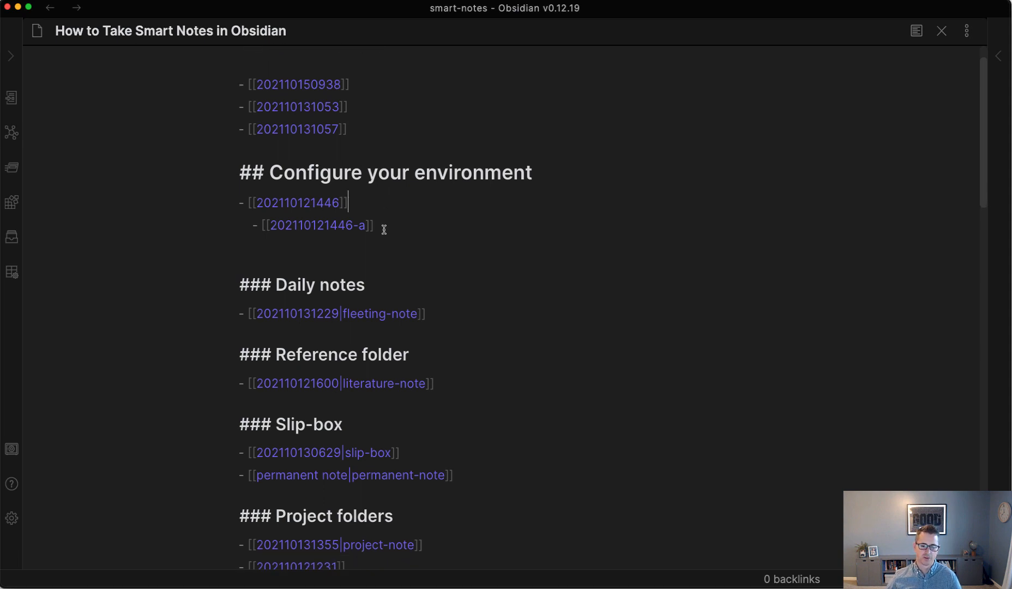
scroll(down, 3)
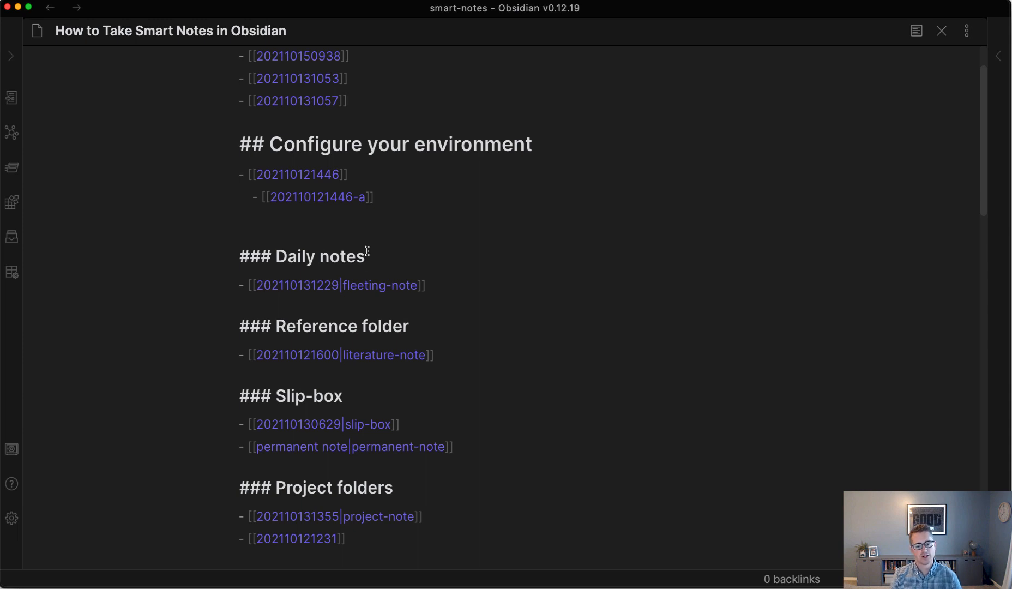
click(367, 256)
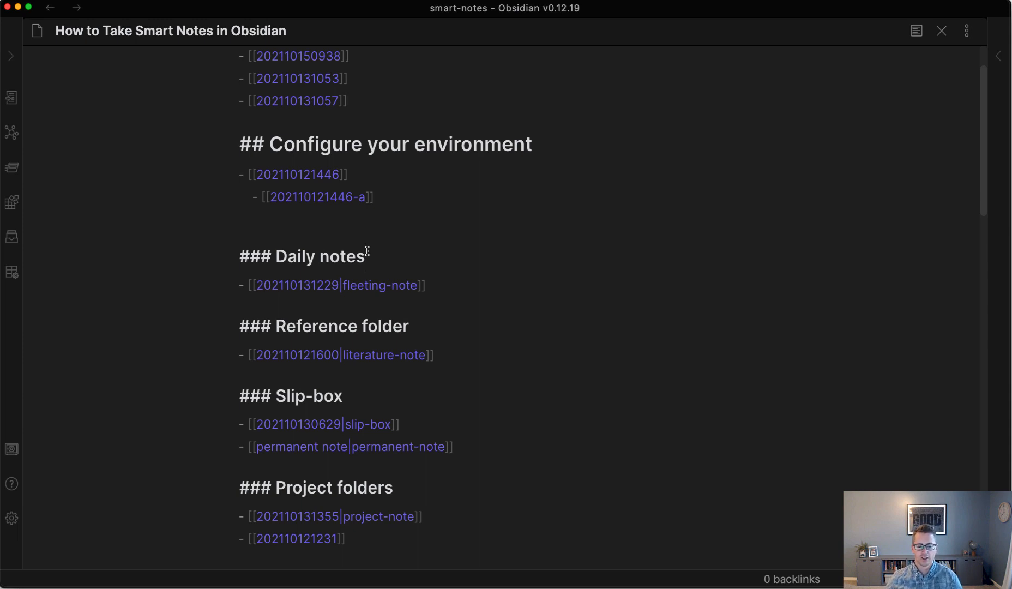
scroll(down, 3)
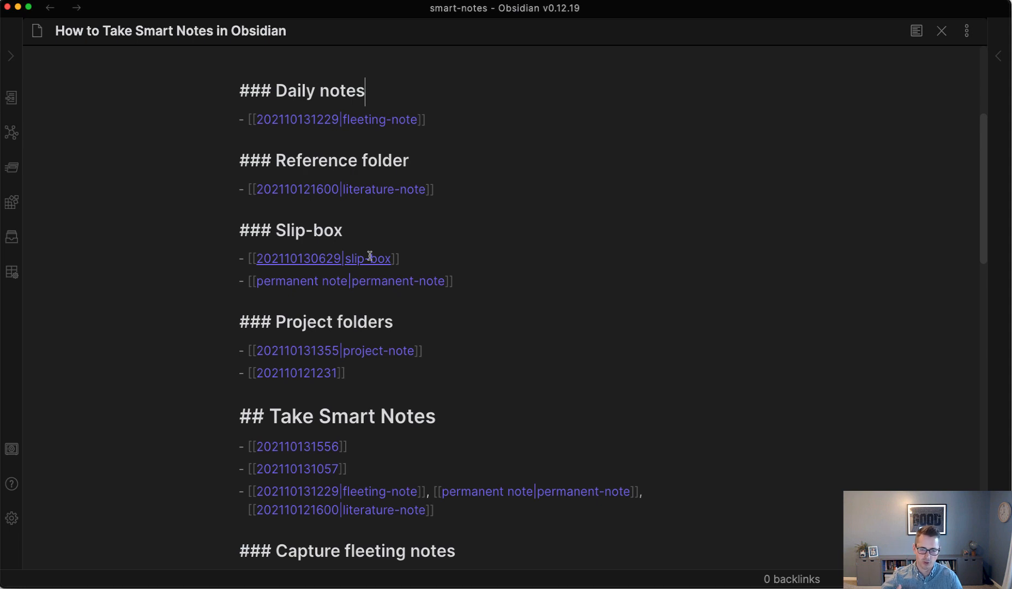
scroll(down, 3)
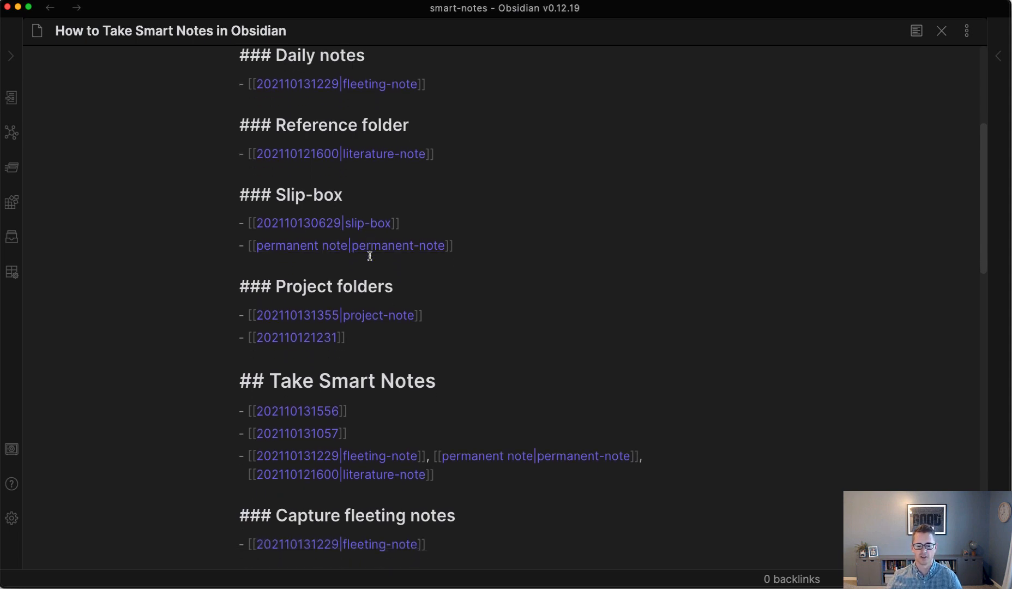
scroll(down, 3)
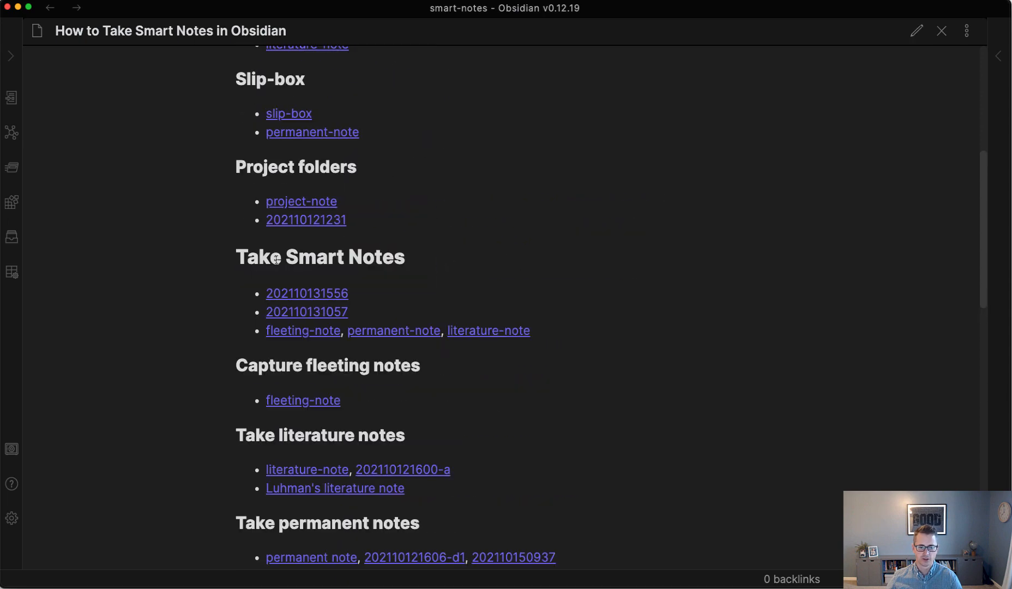
click(915, 31)
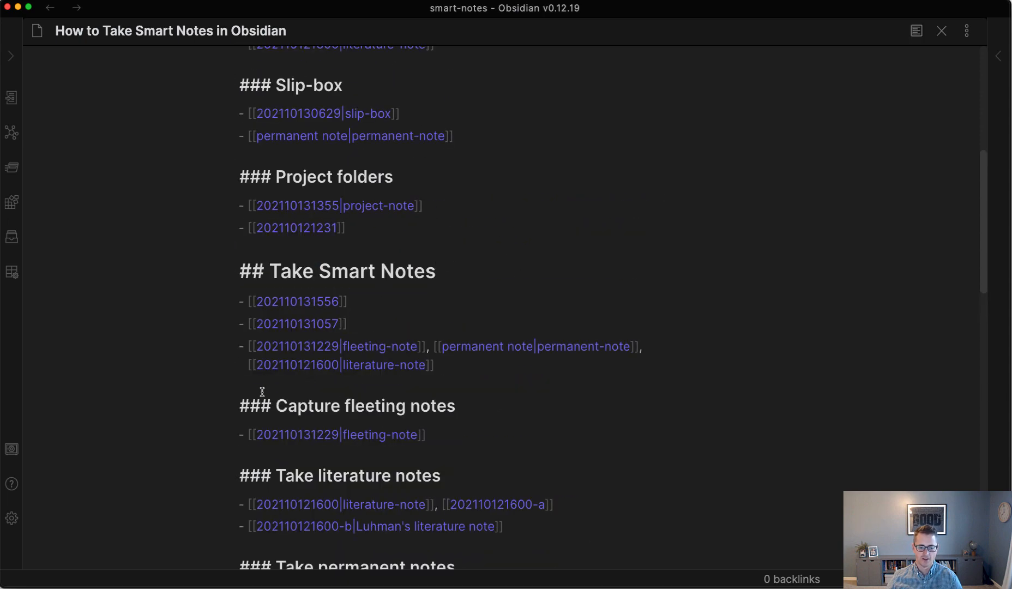
mouse_move(518, 399)
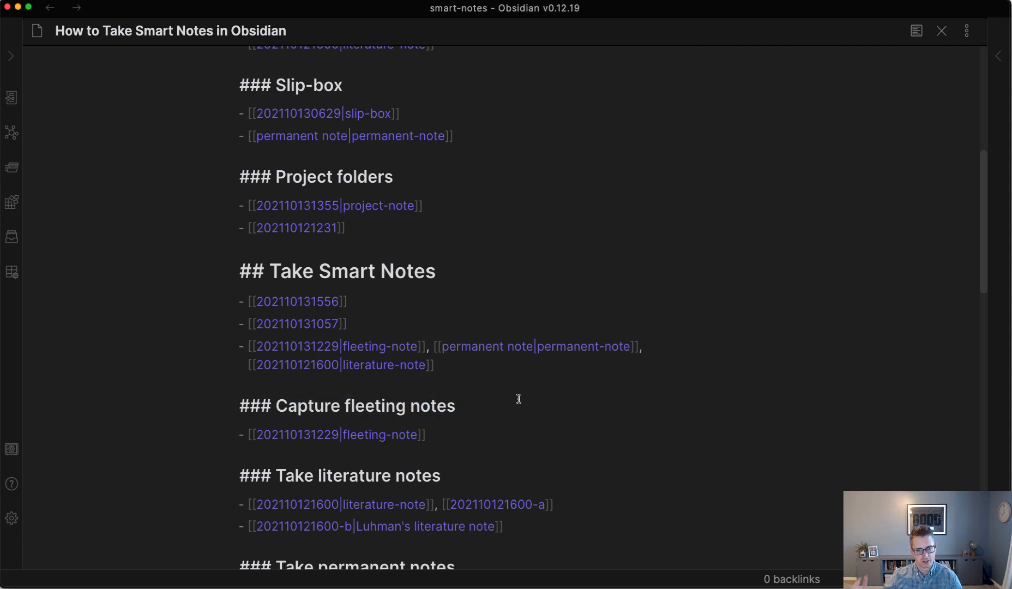
scroll(down, 3)
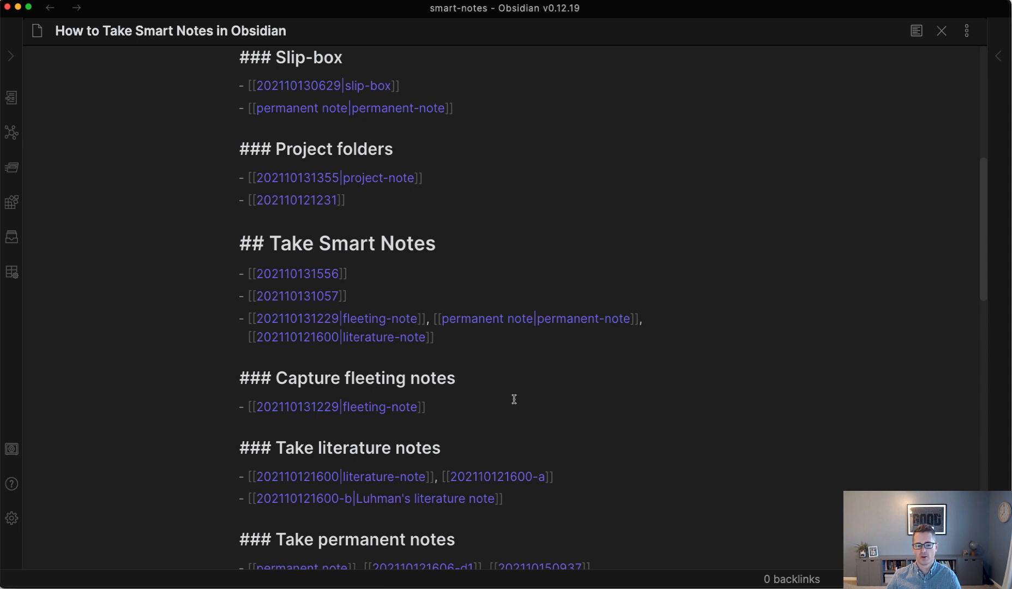
click(455, 378)
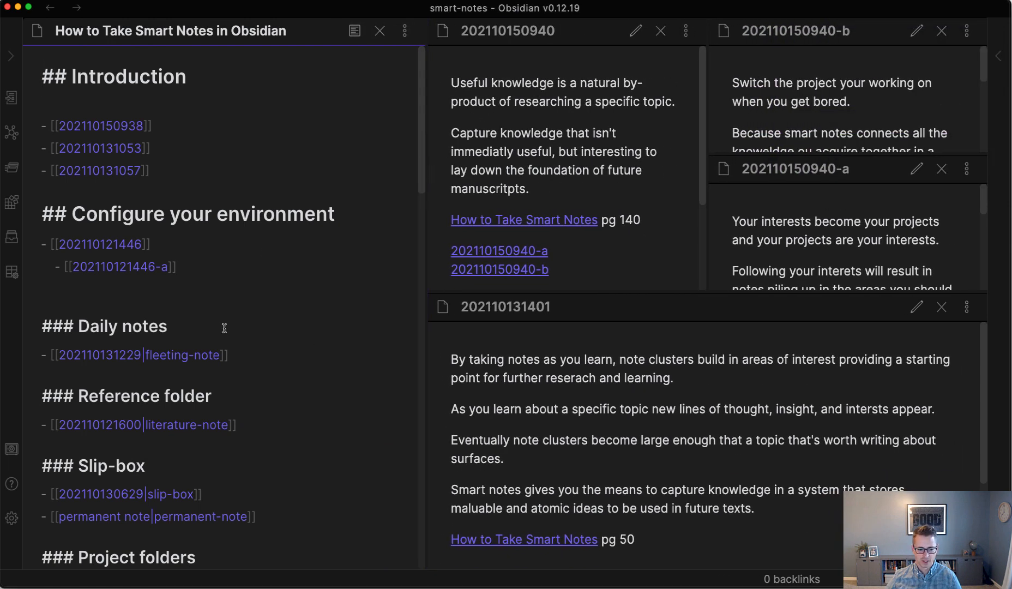
scroll(down, 3)
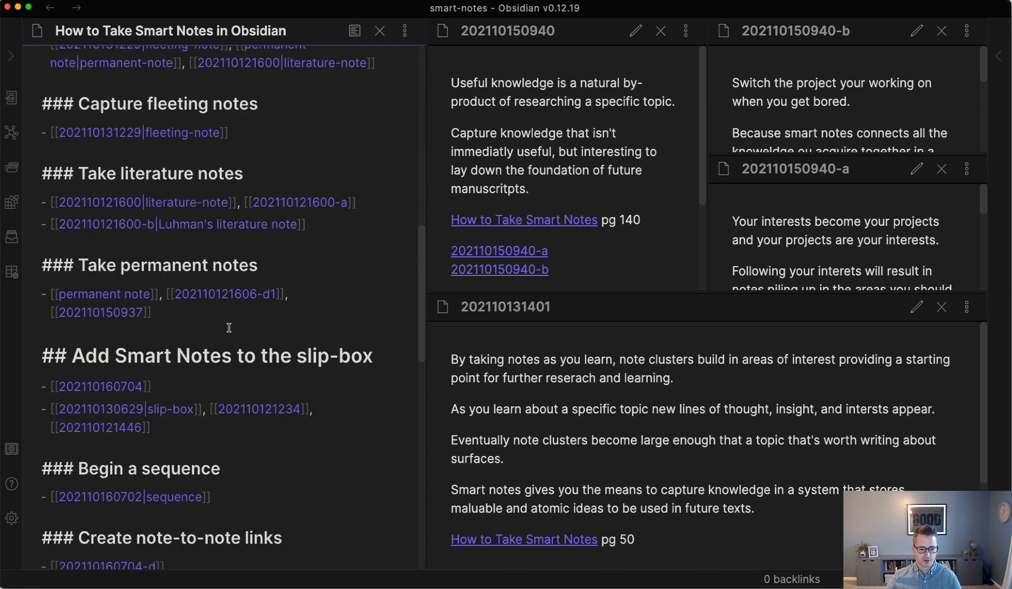
scroll(down, 3)
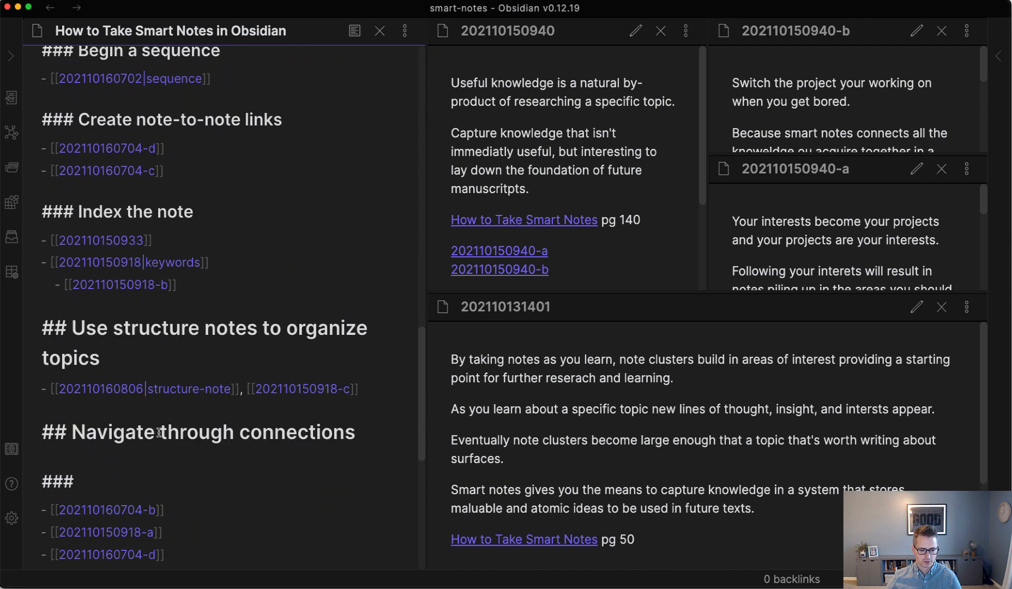
scroll(down, 3)
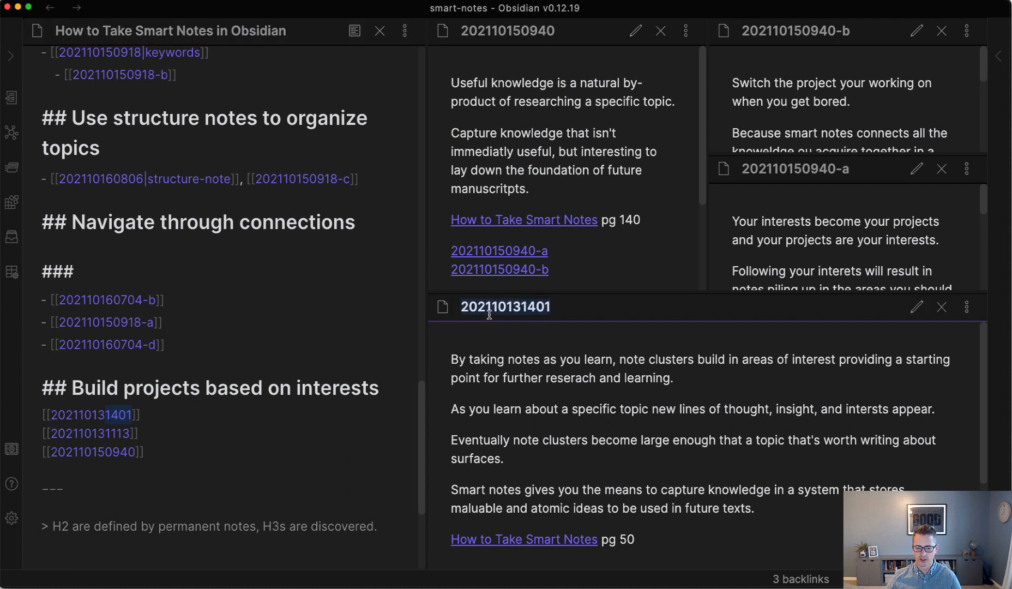
mouse_move(663, 115)
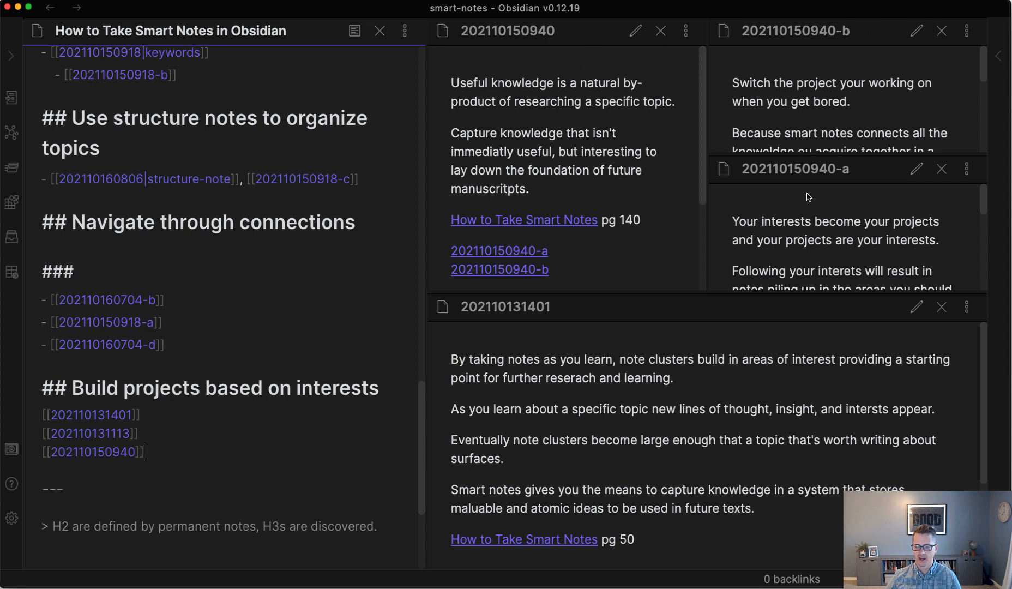
click(807, 168)
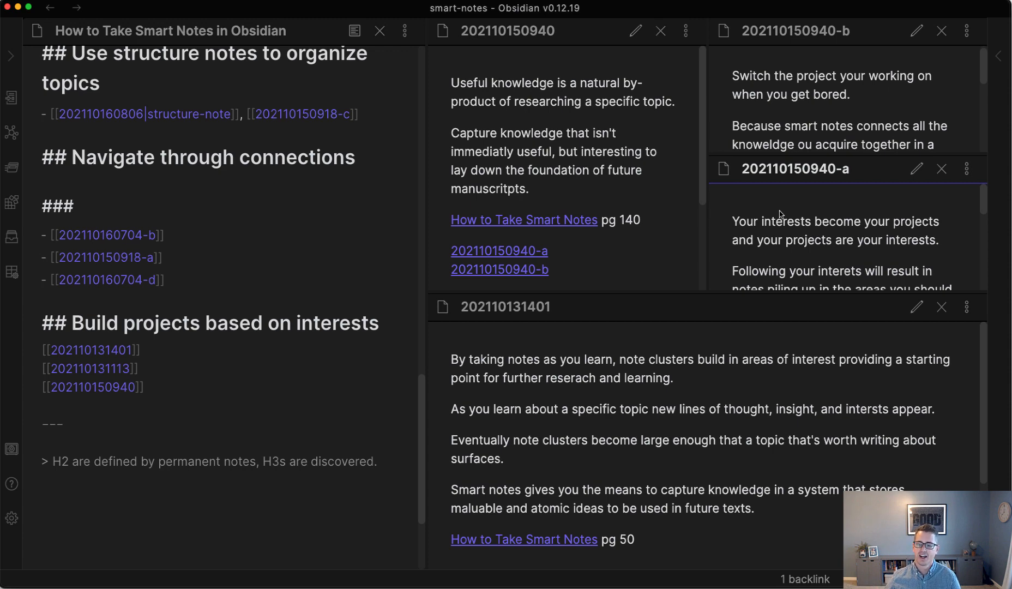
click(381, 30)
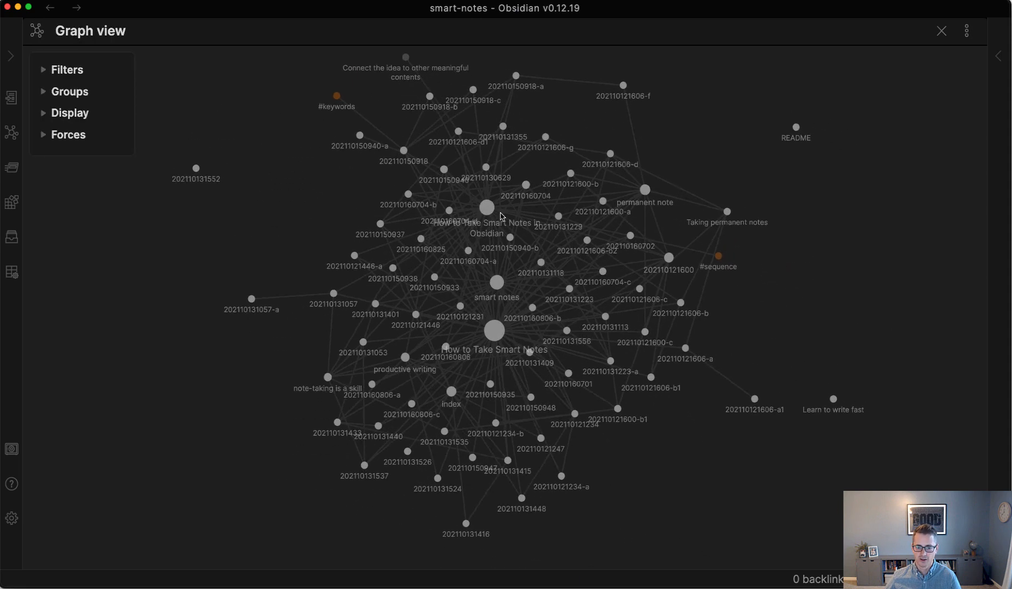
Step: Open the 'How to Take Smart Notes in Obsidian' note from its node in the graph
click(486, 208)
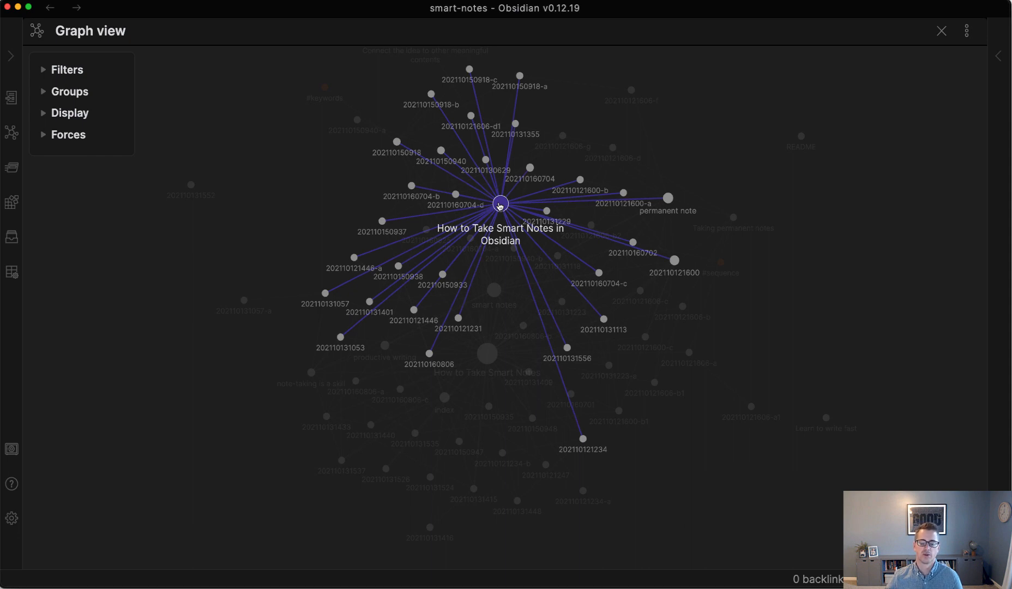
click(499, 203)
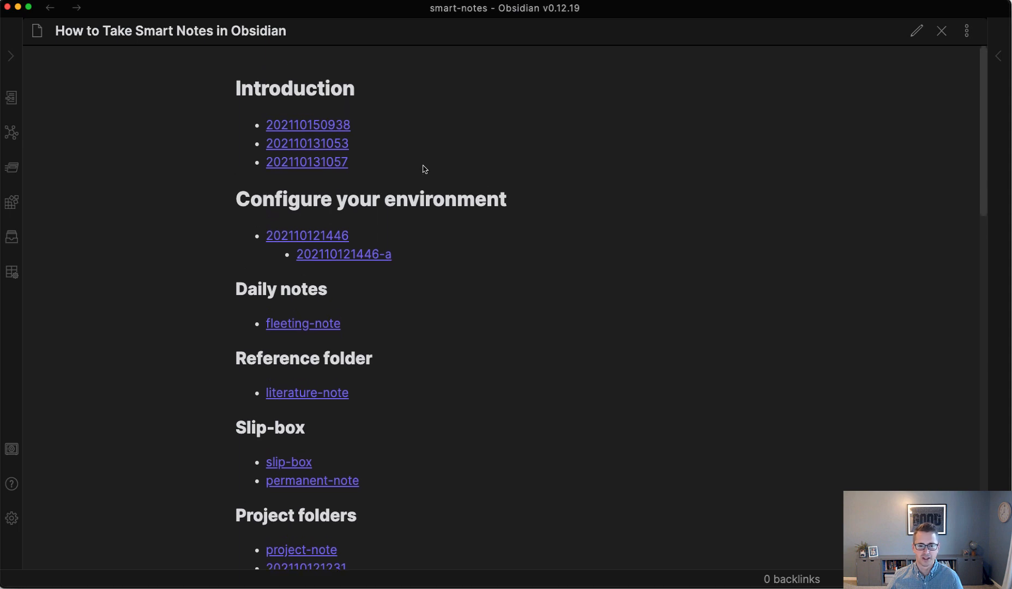
mouse_move(416, 163)
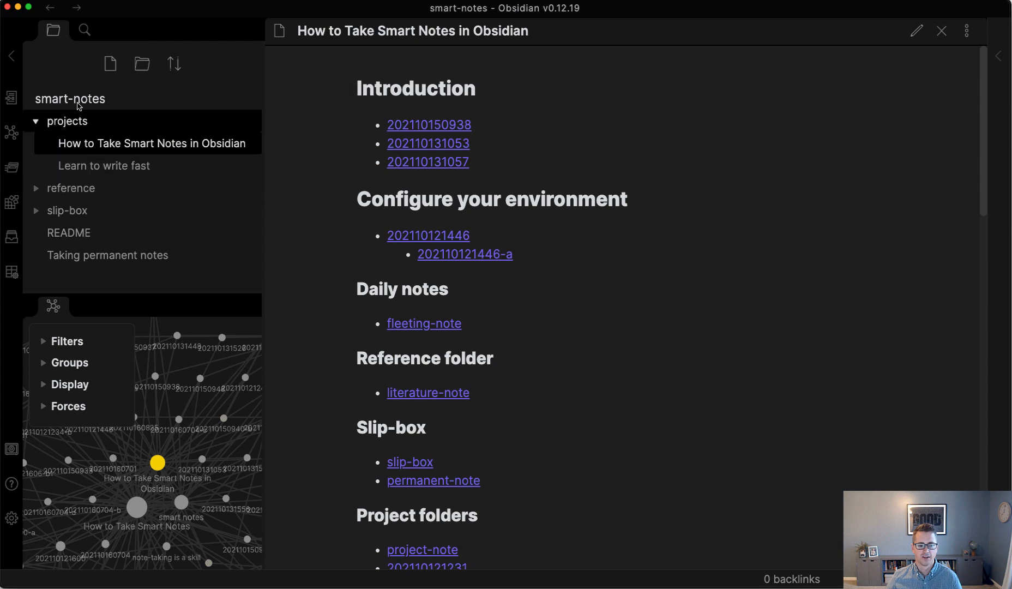
Step: Collapse the projects folder in the file list beside the reading view
click(67, 122)
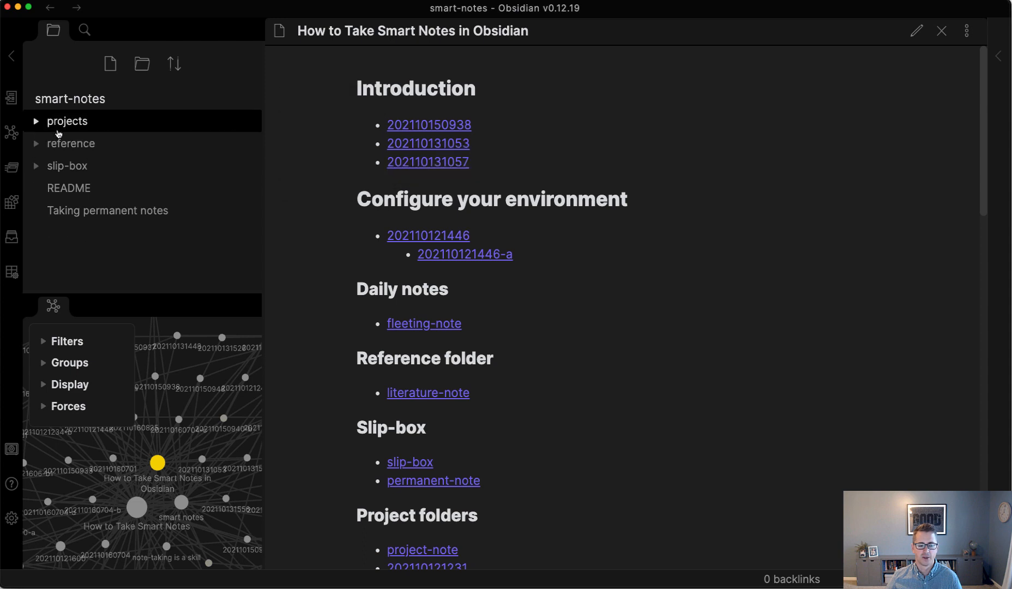
mouse_move(67, 122)
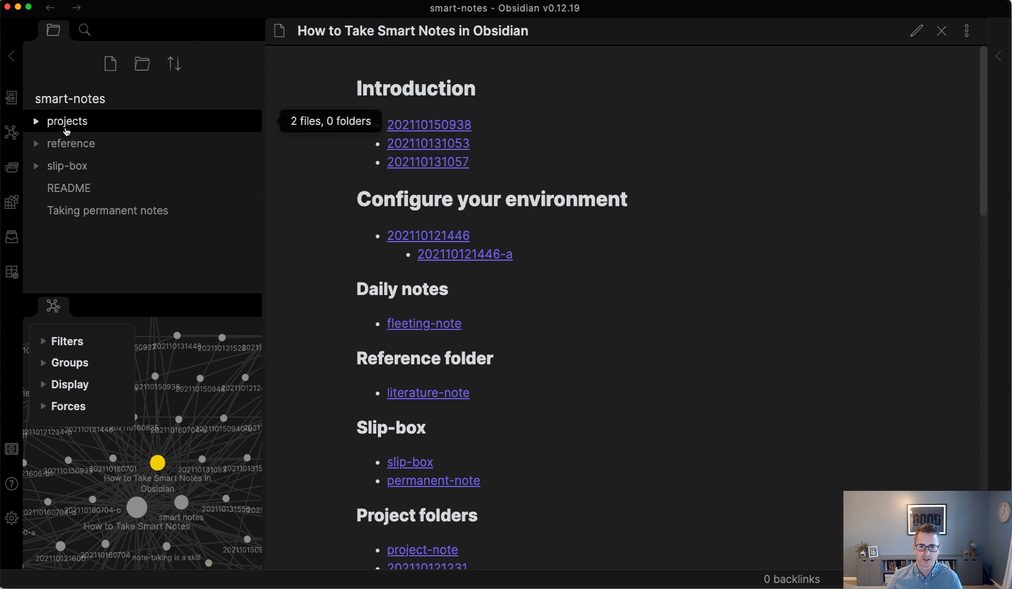